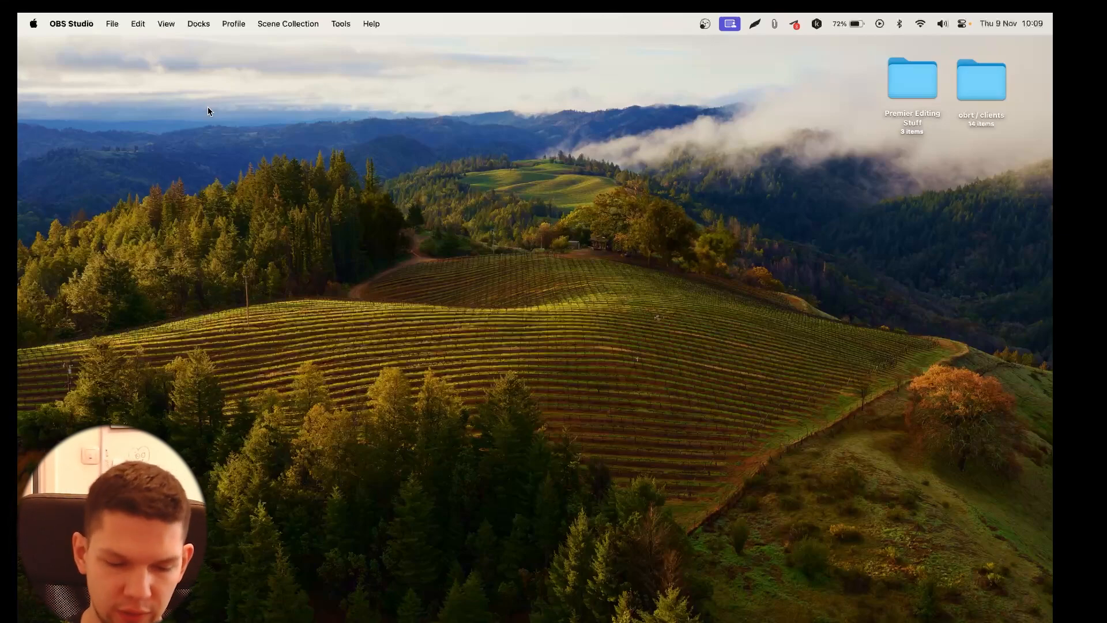
Search Spotlight for "samu" to find the SamsungPortableSSD_1.0 app
text(samu)
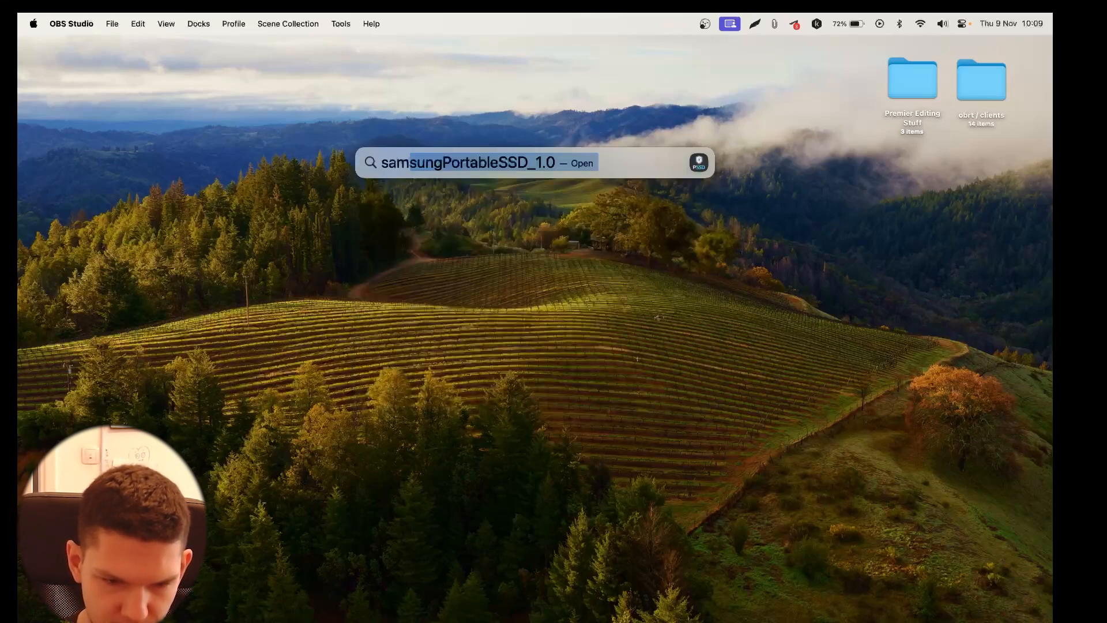
Launch Samsung Portable SSD, see no drive connected, and close its window
key(Return)
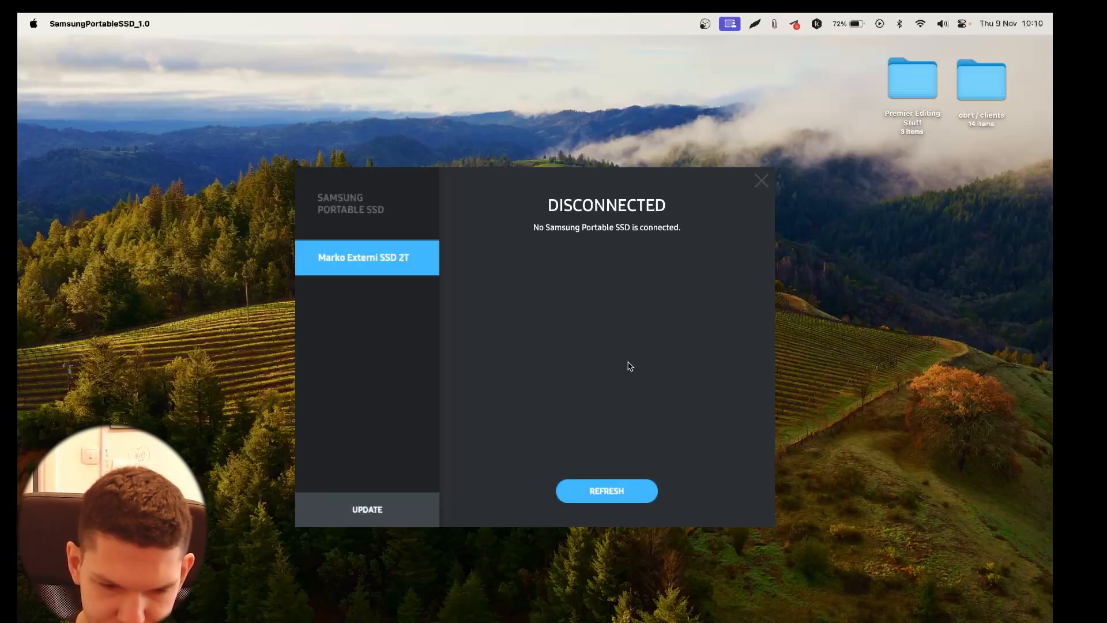
click(606, 491)
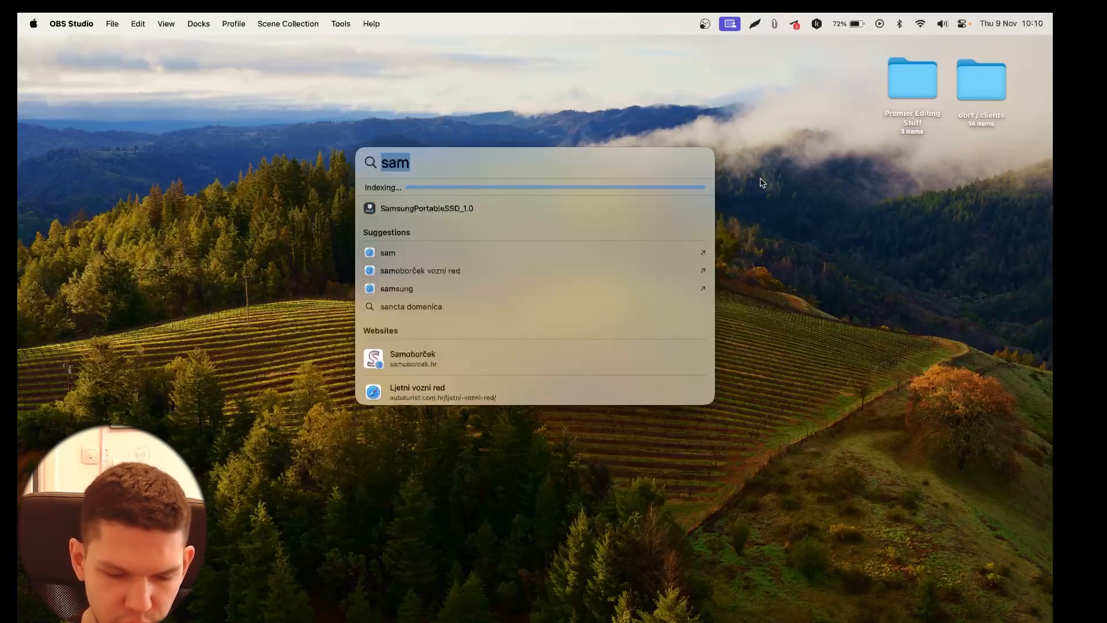
Launch System Settings via Spotlight "set" and go to Privacy & Security
text(set)
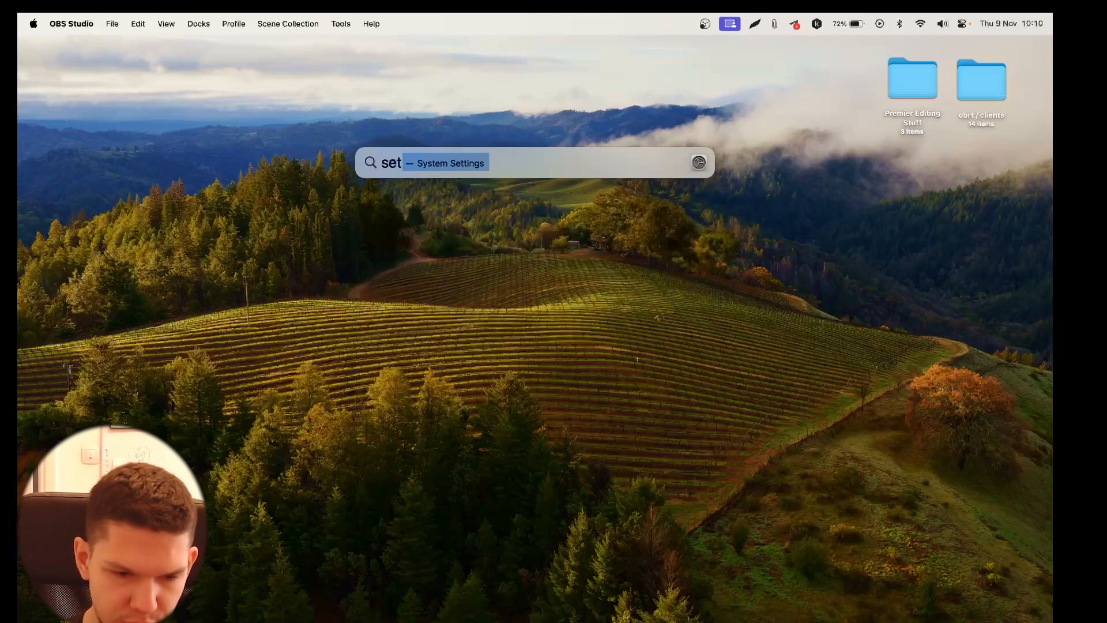
key(Return)
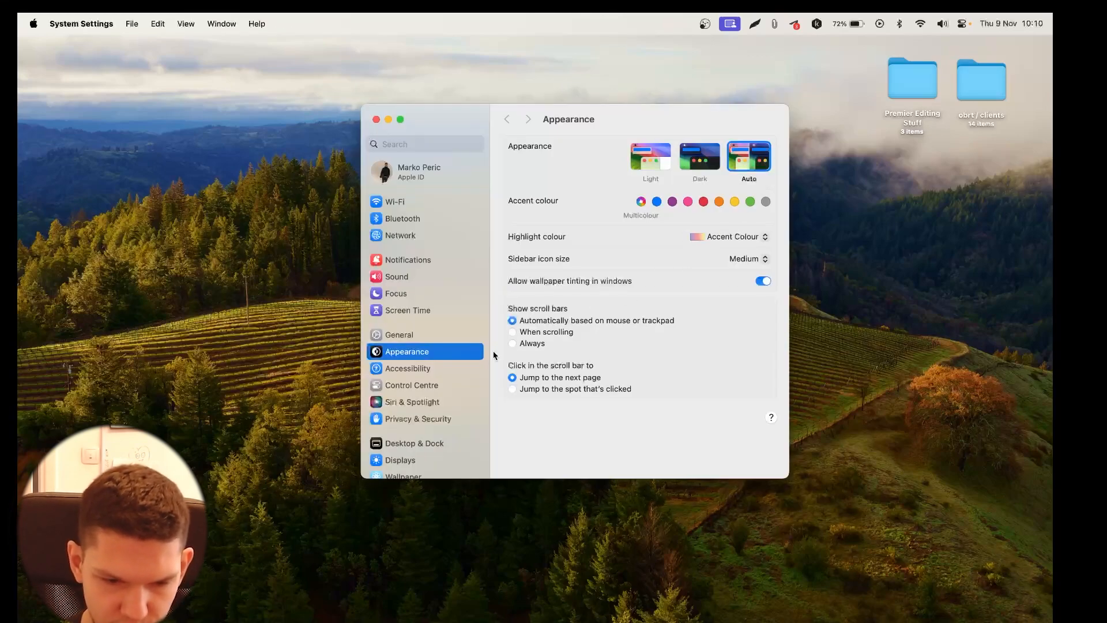
scroll(down, 3)
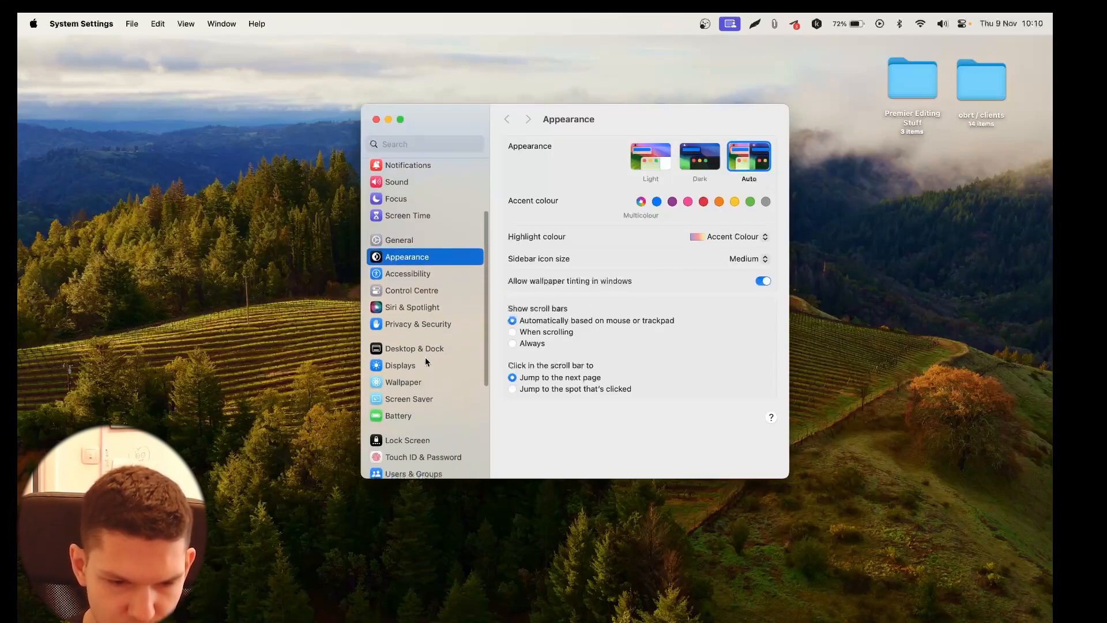
click(417, 321)
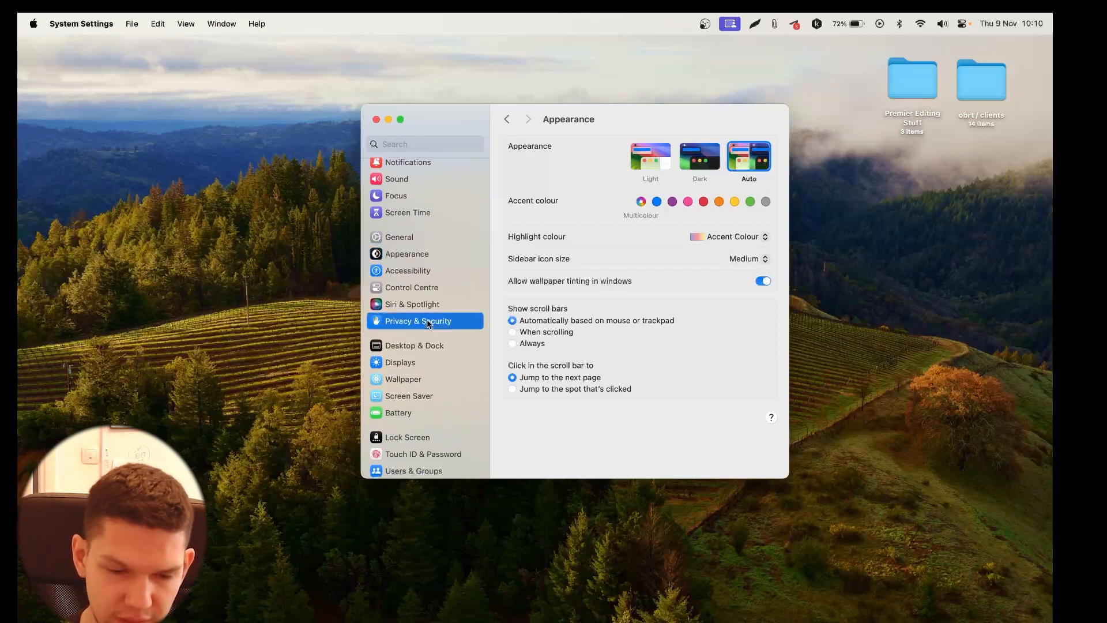
click(425, 321)
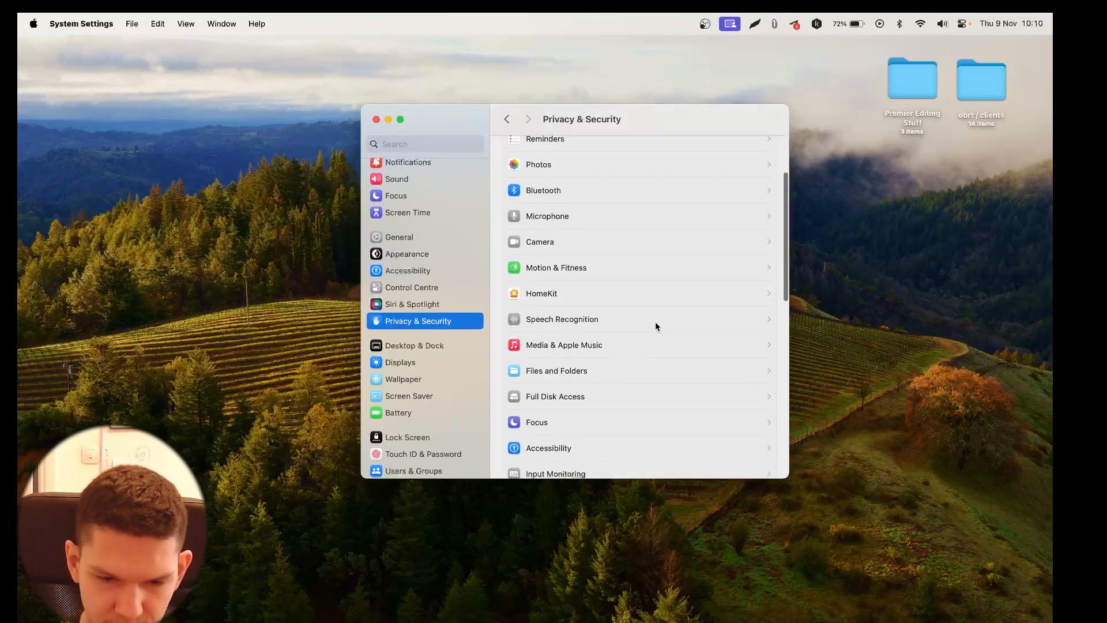
scroll(down, 3)
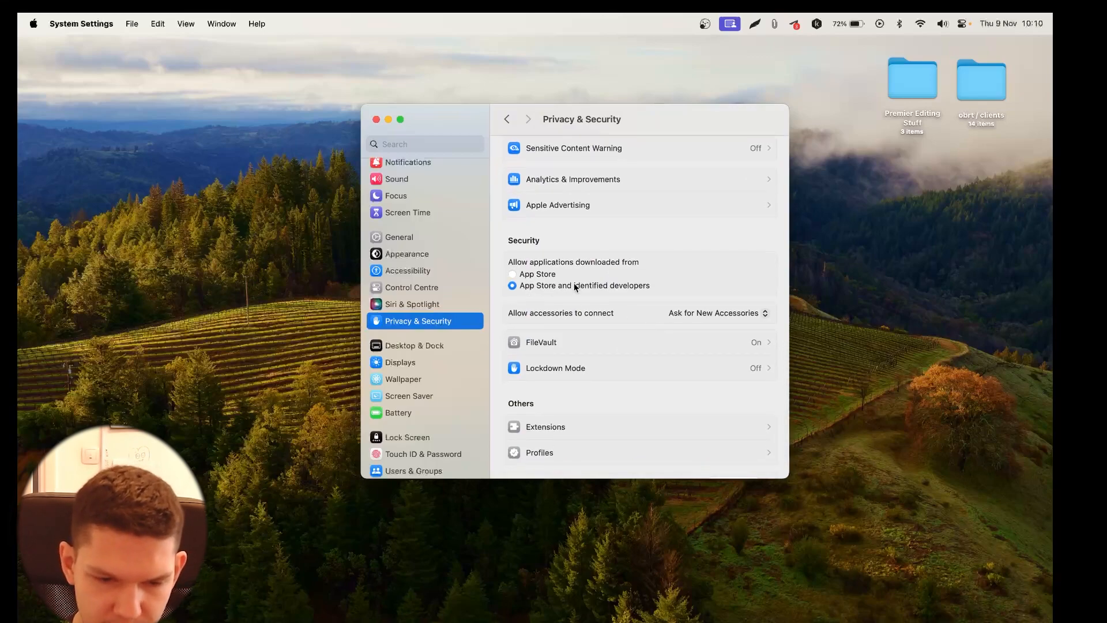
mouse_move(605, 293)
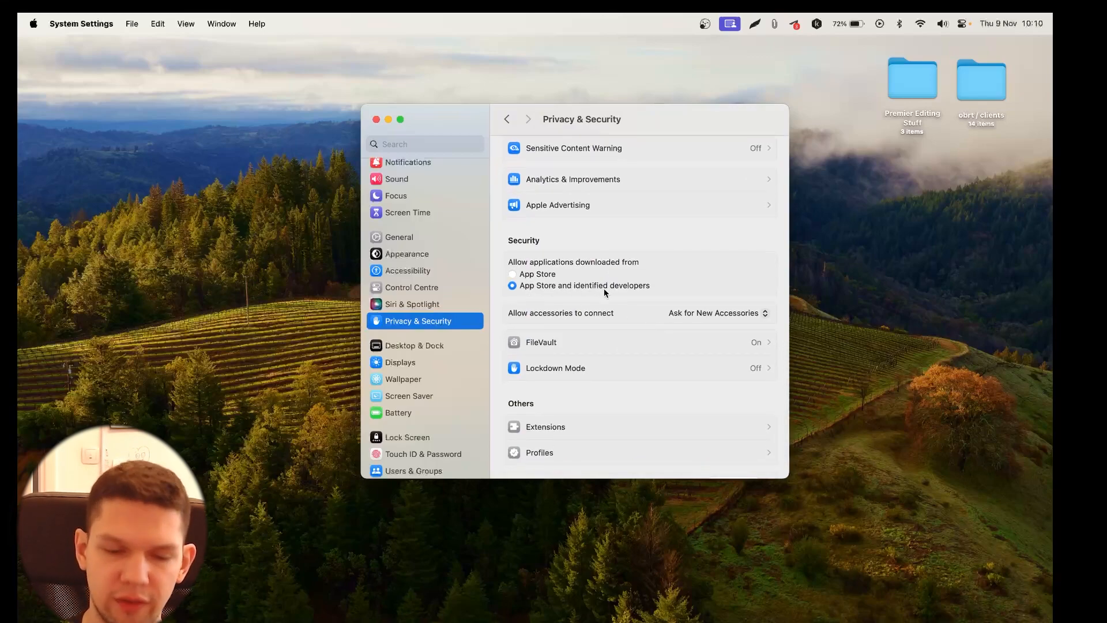
mouse_move(594, 322)
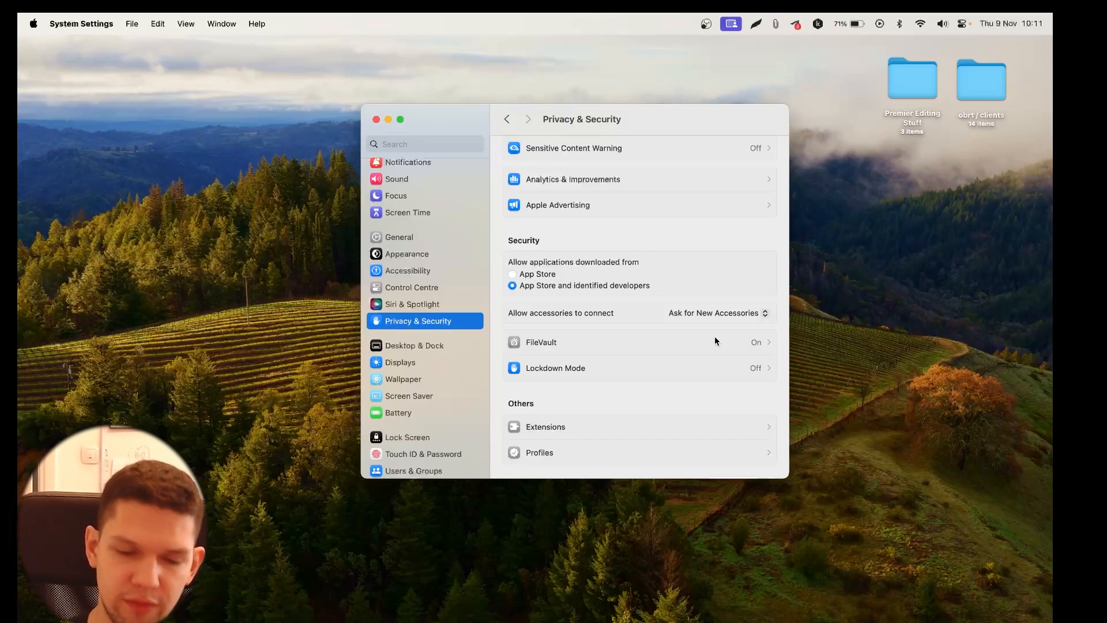
mouse_move(725, 314)
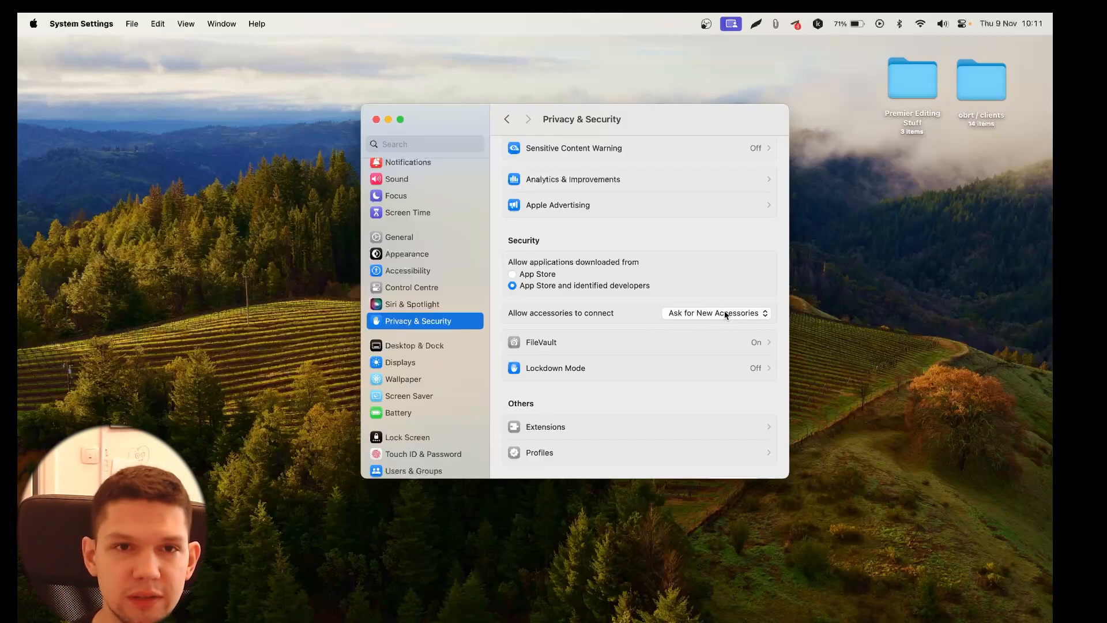
mouse_move(724, 321)
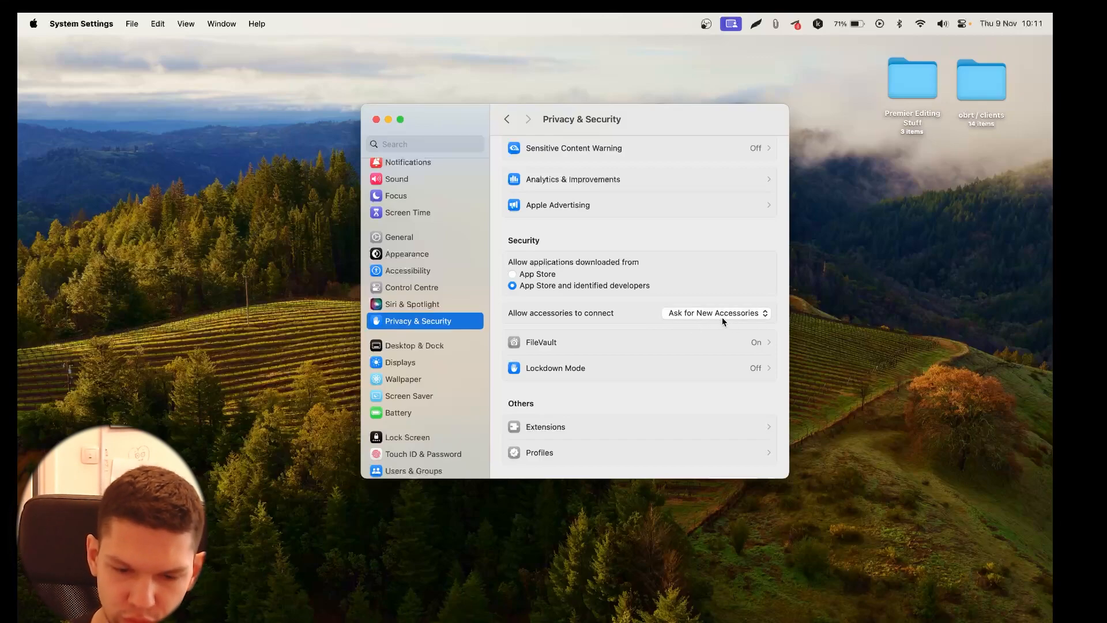